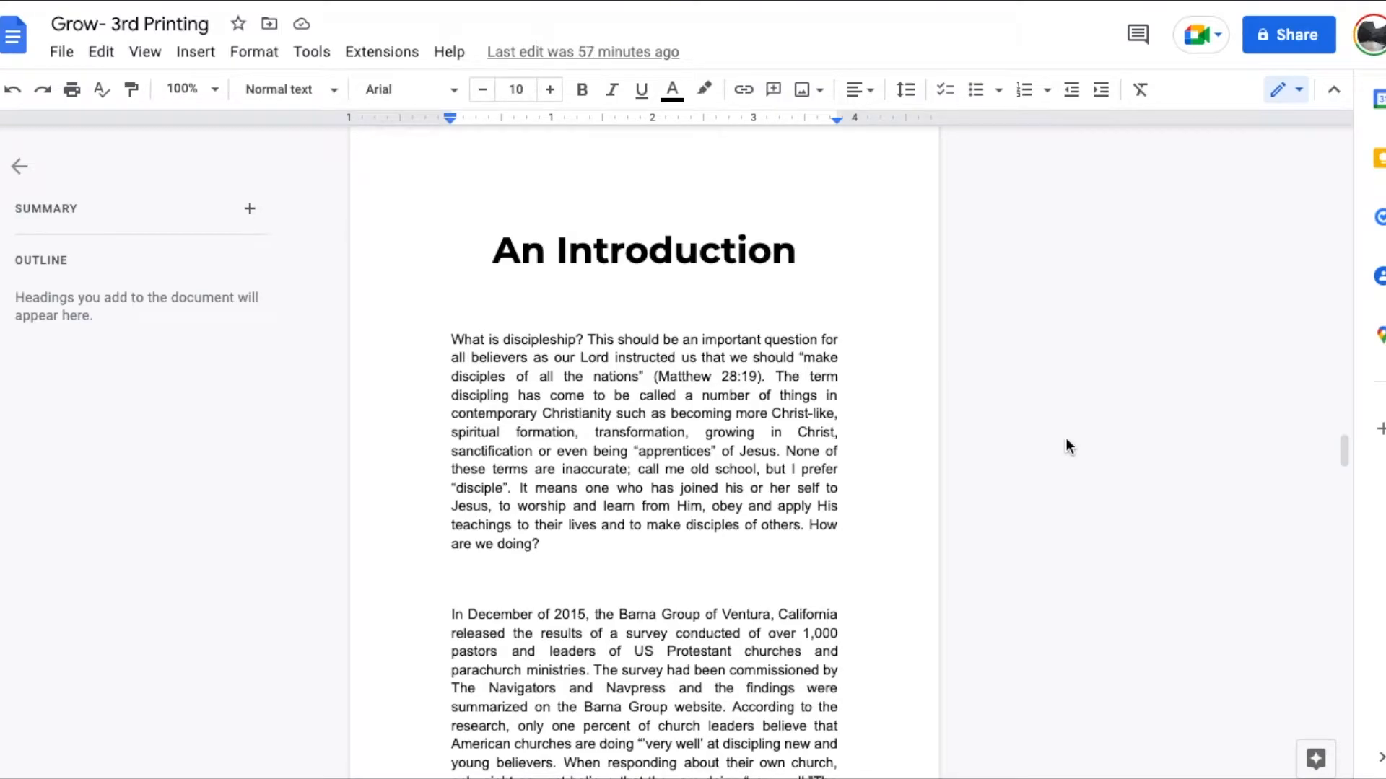
{"action": "mouse_move", "coordinate": [1072, 340]}
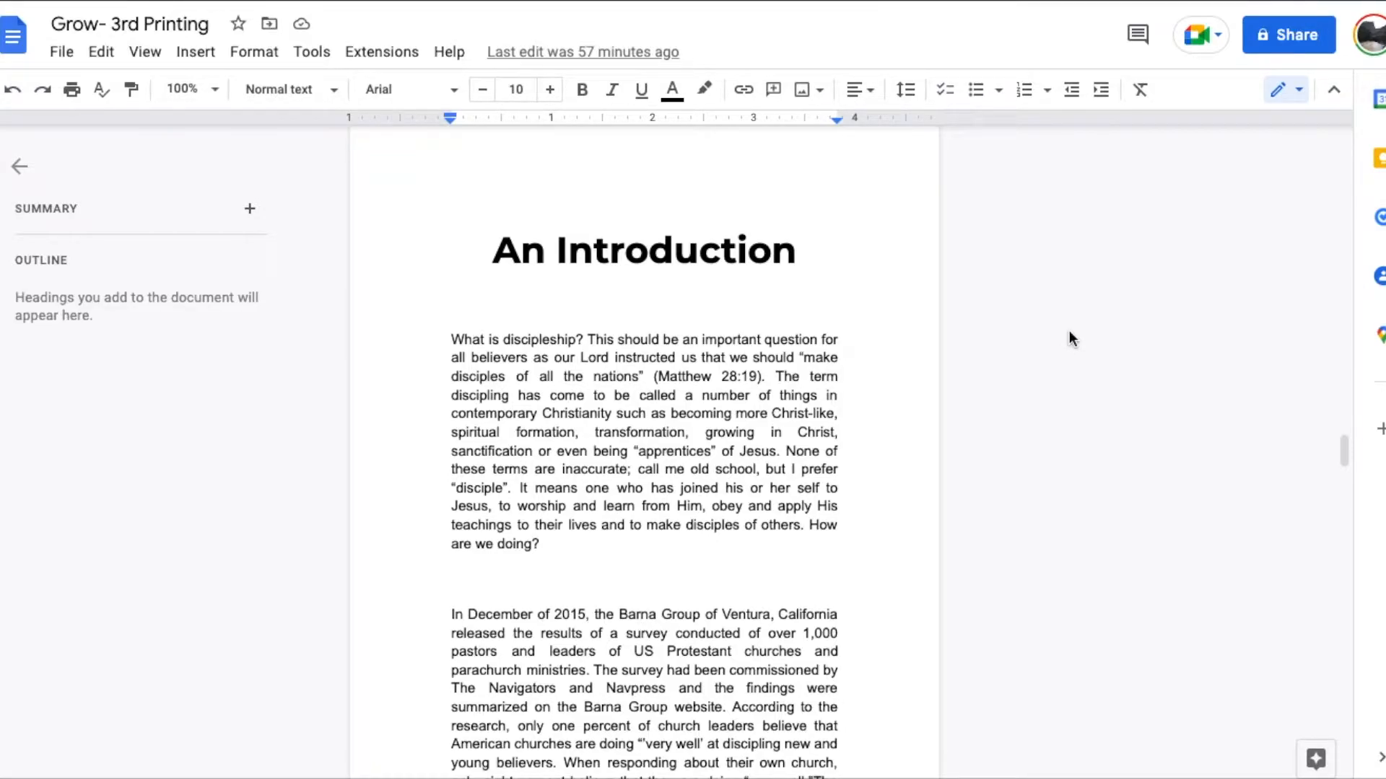
{"action": "mouse_move", "coordinate": [1161, 466]}
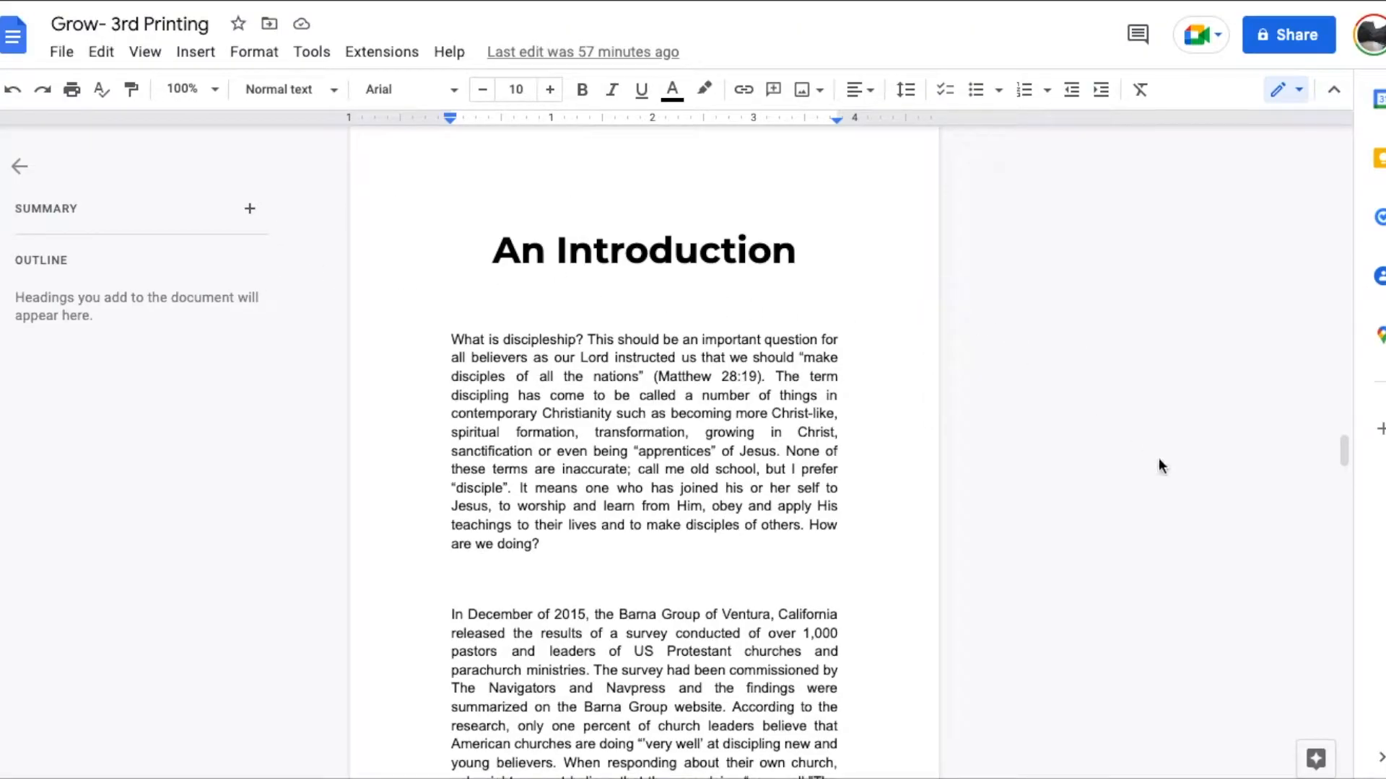
{"action": "mouse_move", "coordinate": [1254, 432]}
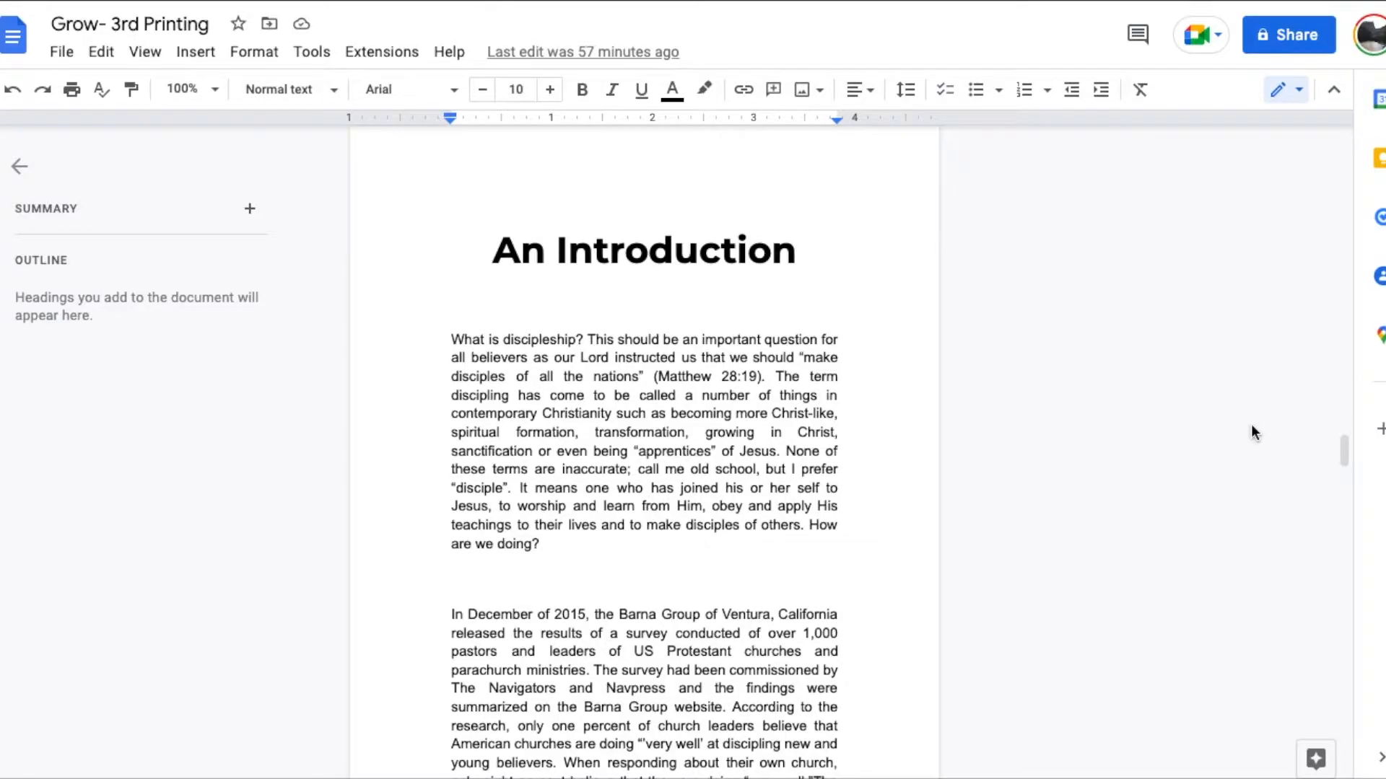
{"action": "mouse_move", "coordinate": [1079, 446]}
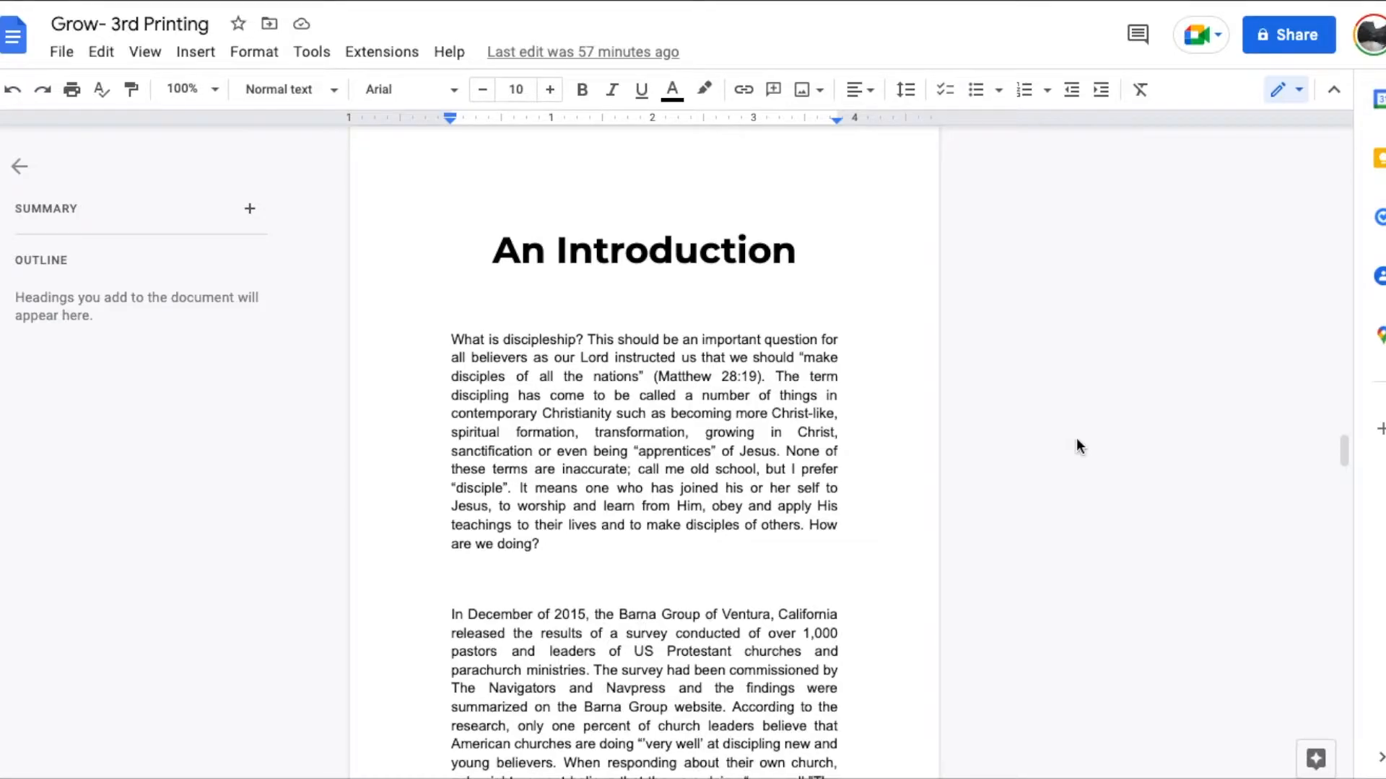
{"action": "mouse_move", "coordinate": [1085, 439]}
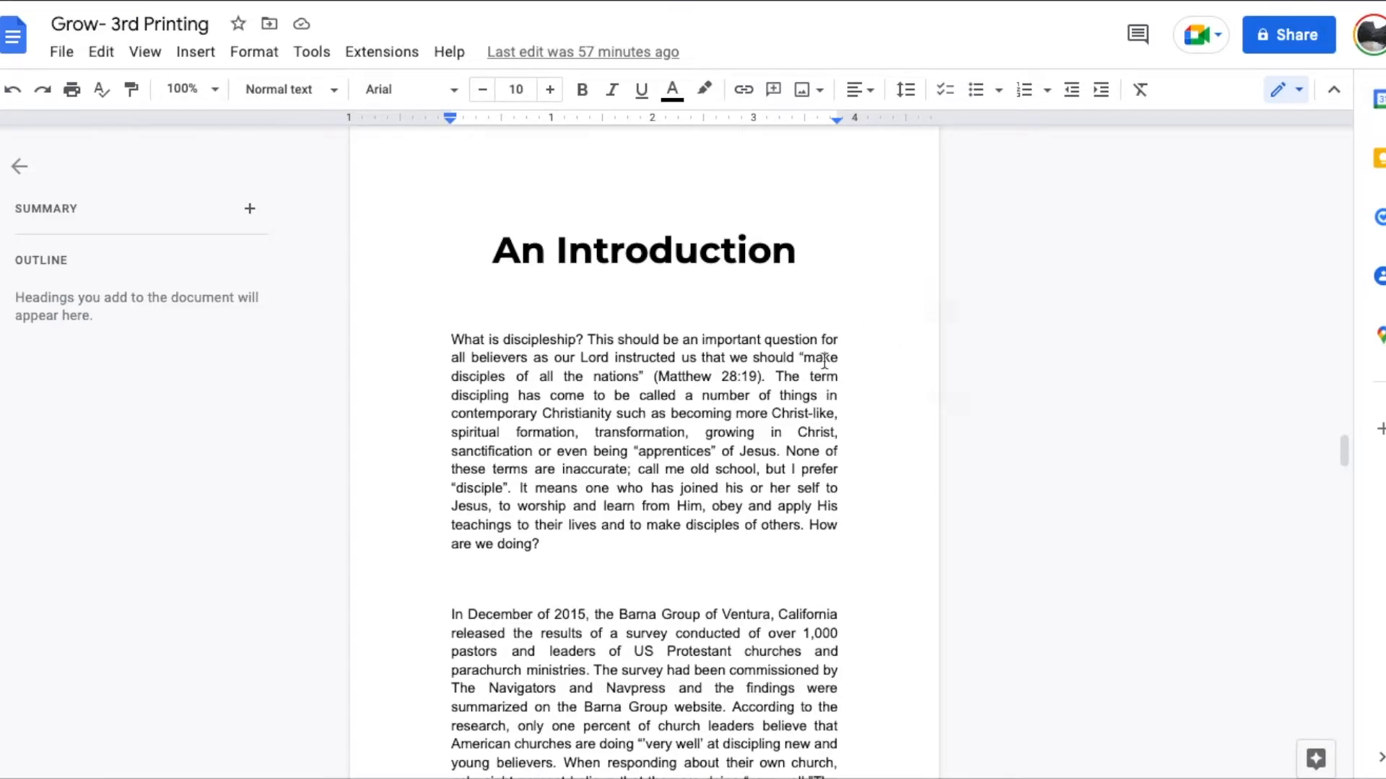
{"action": "mouse_move", "coordinate": [1135, 457]}
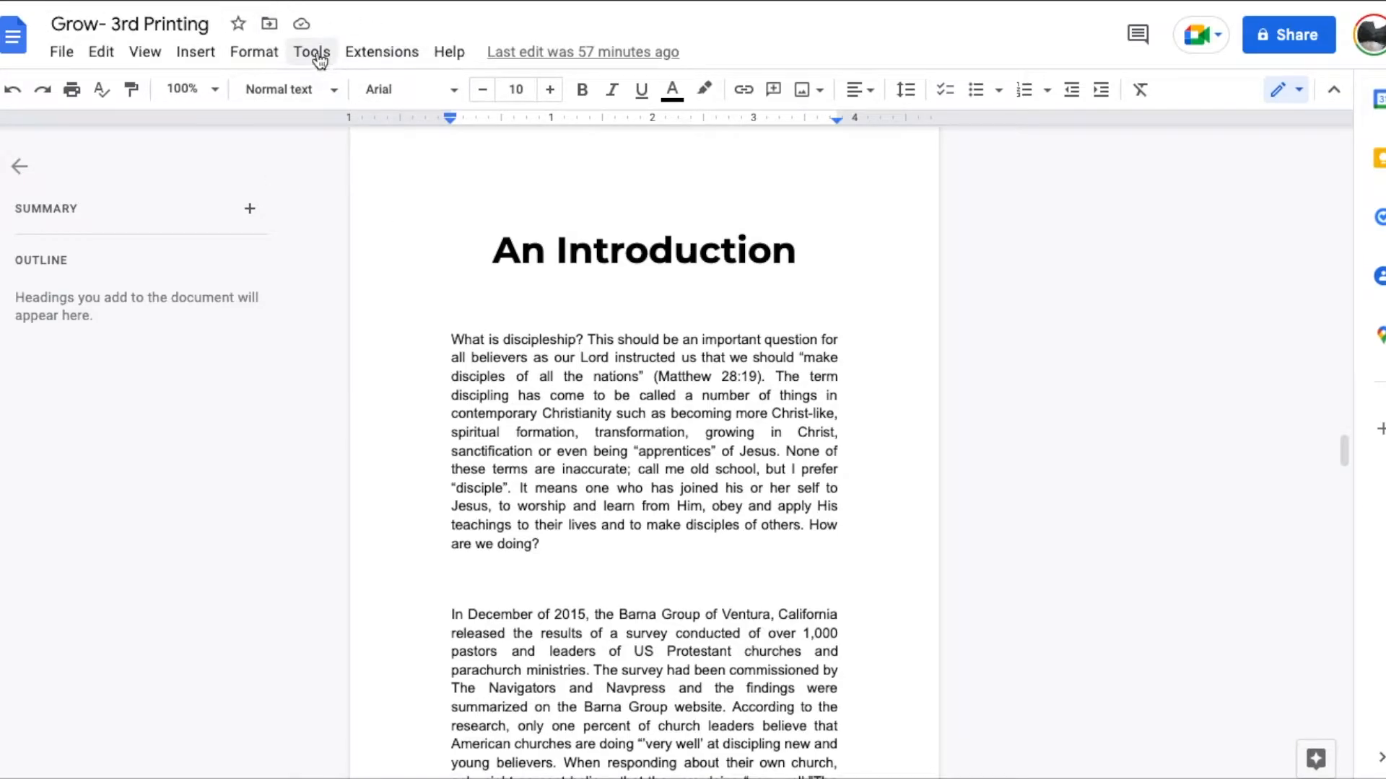
Bring up the Tools menu listing the document tools
{"action": "left_click", "coordinate": [312, 51]}
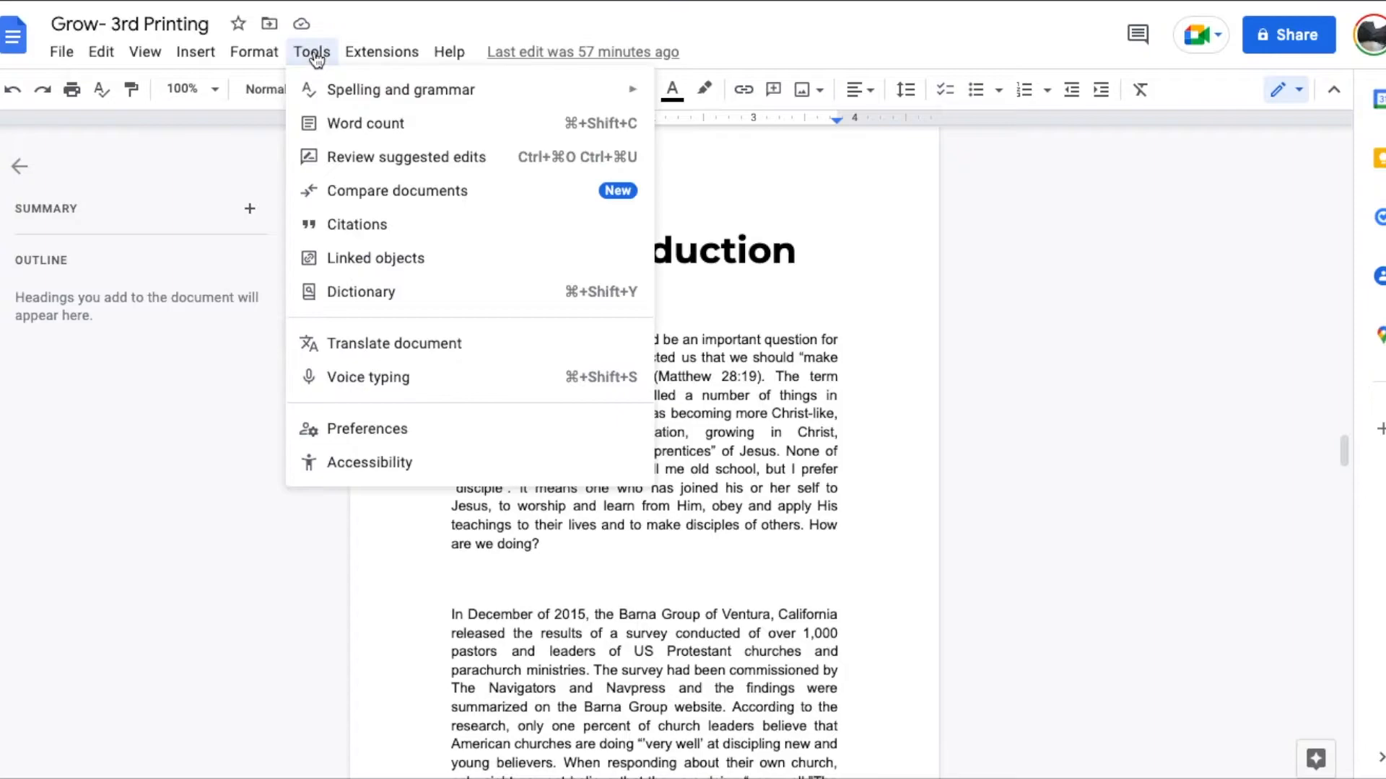
{"action": "mouse_move", "coordinate": [364, 123]}
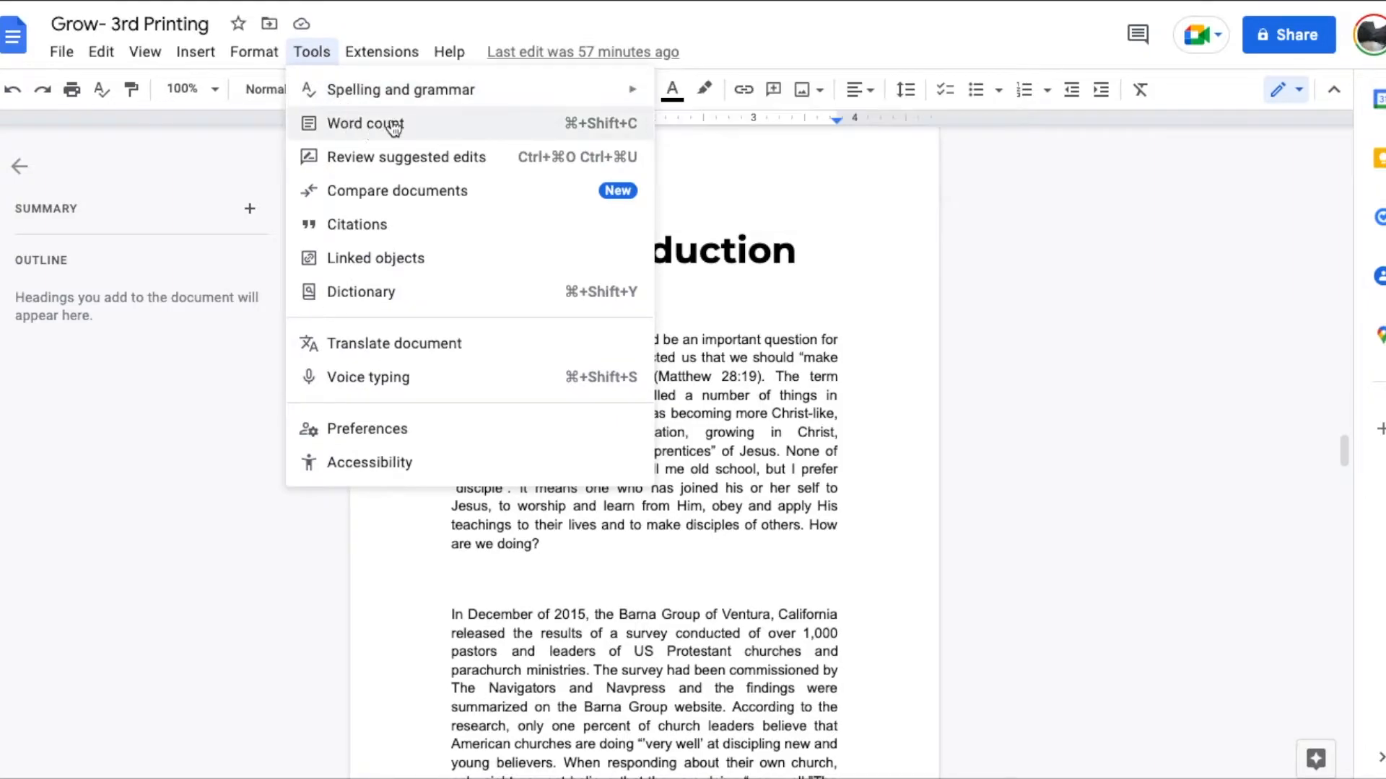
{"action": "mouse_move", "coordinate": [582, 140]}
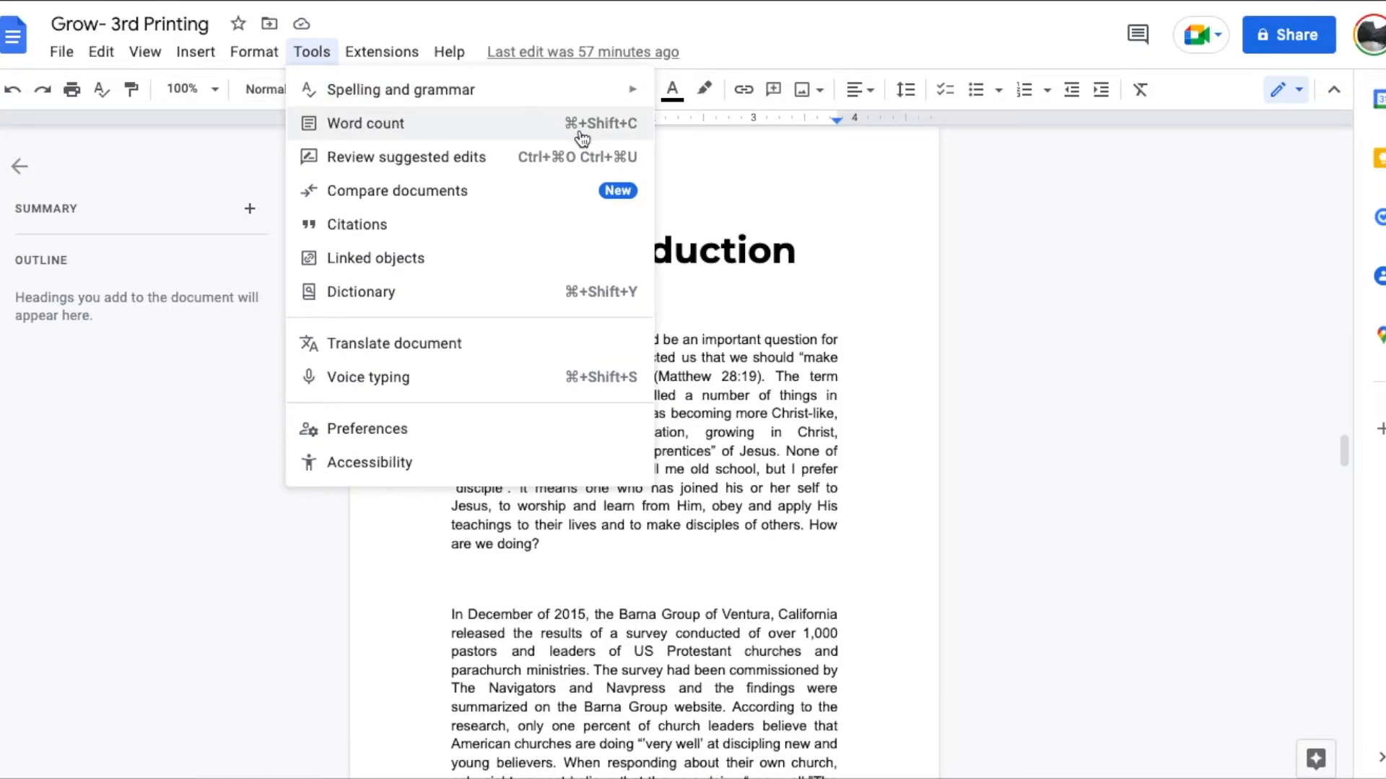
{"action": "mouse_move", "coordinate": [612, 137]}
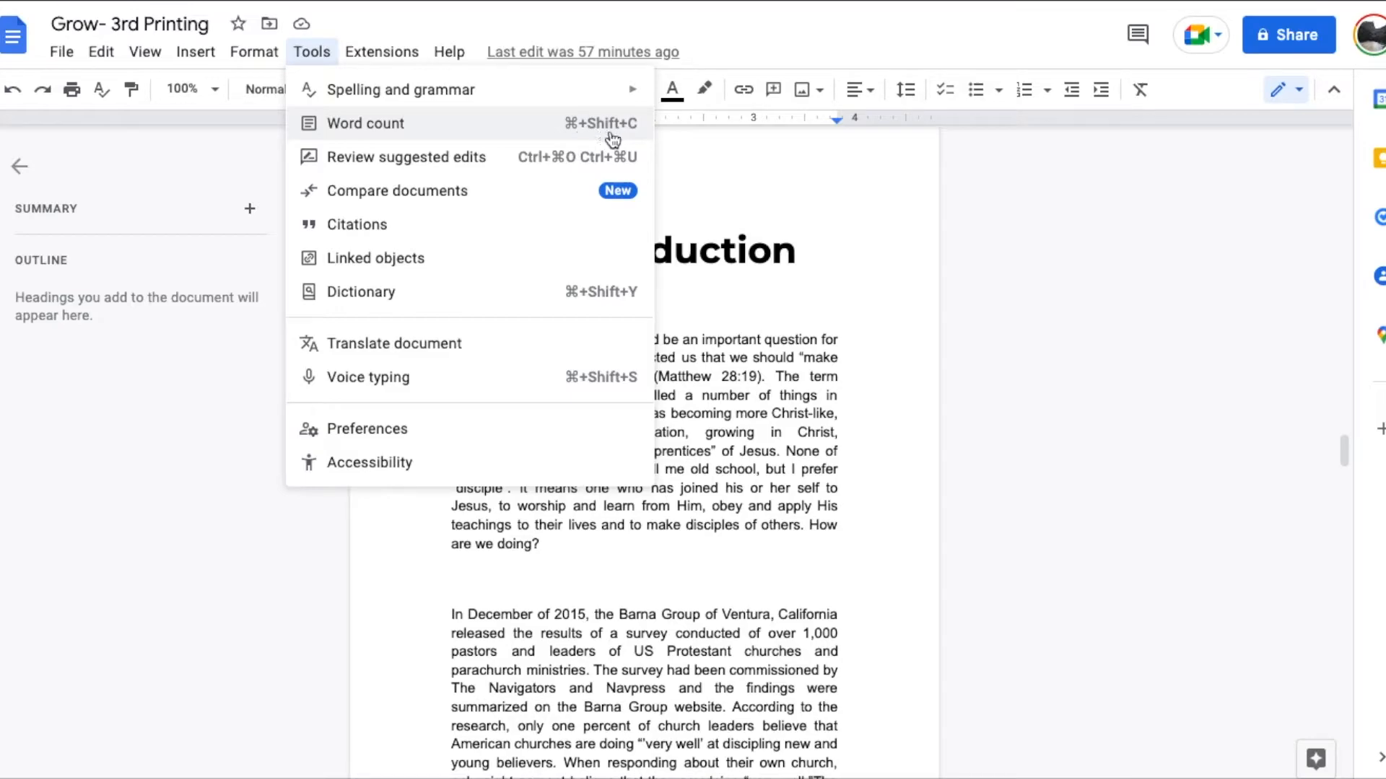
{"action": "mouse_move", "coordinate": [352, 131]}
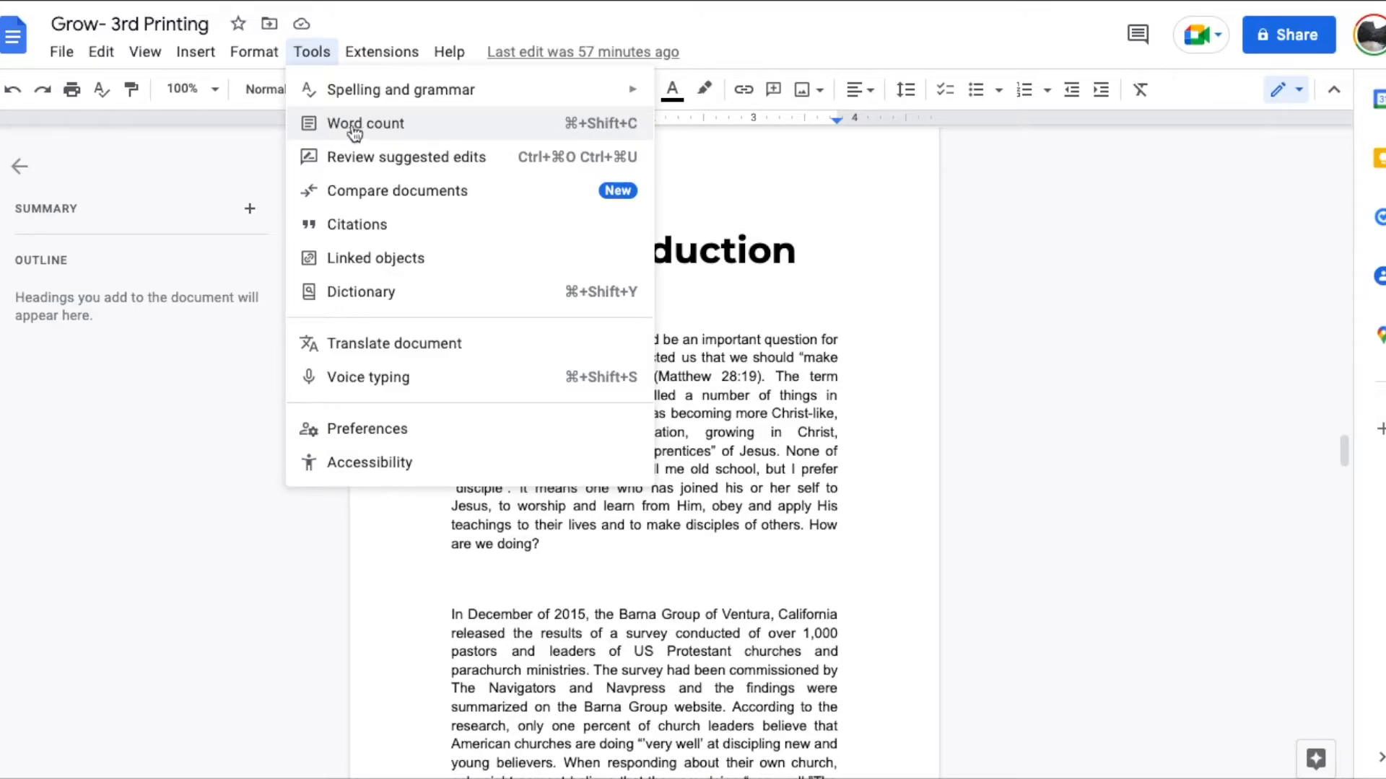
Show the word count statistics (13 pages, 1694 words) and enable 'Display word count while typing'
{"action": "left_click", "coordinate": [363, 122]}
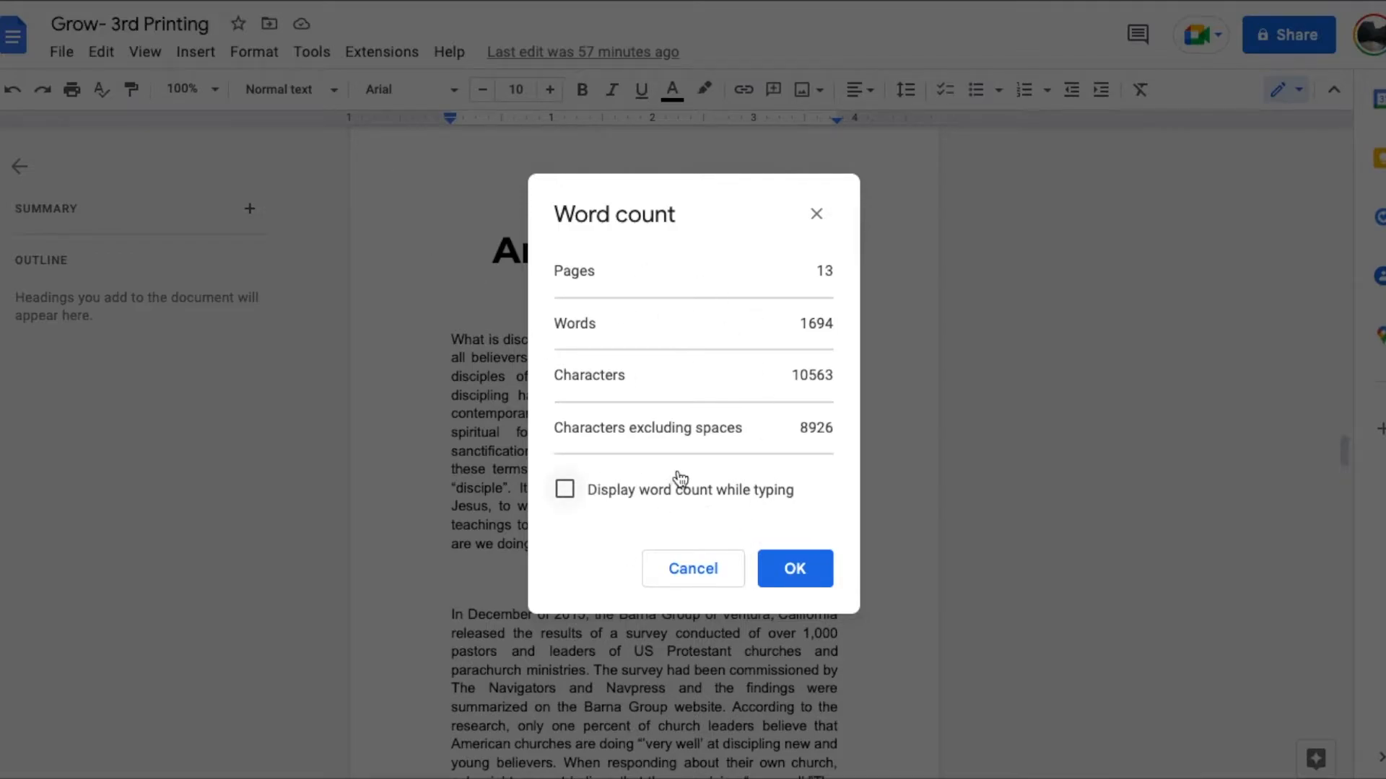
{"action": "mouse_move", "coordinate": [614, 288]}
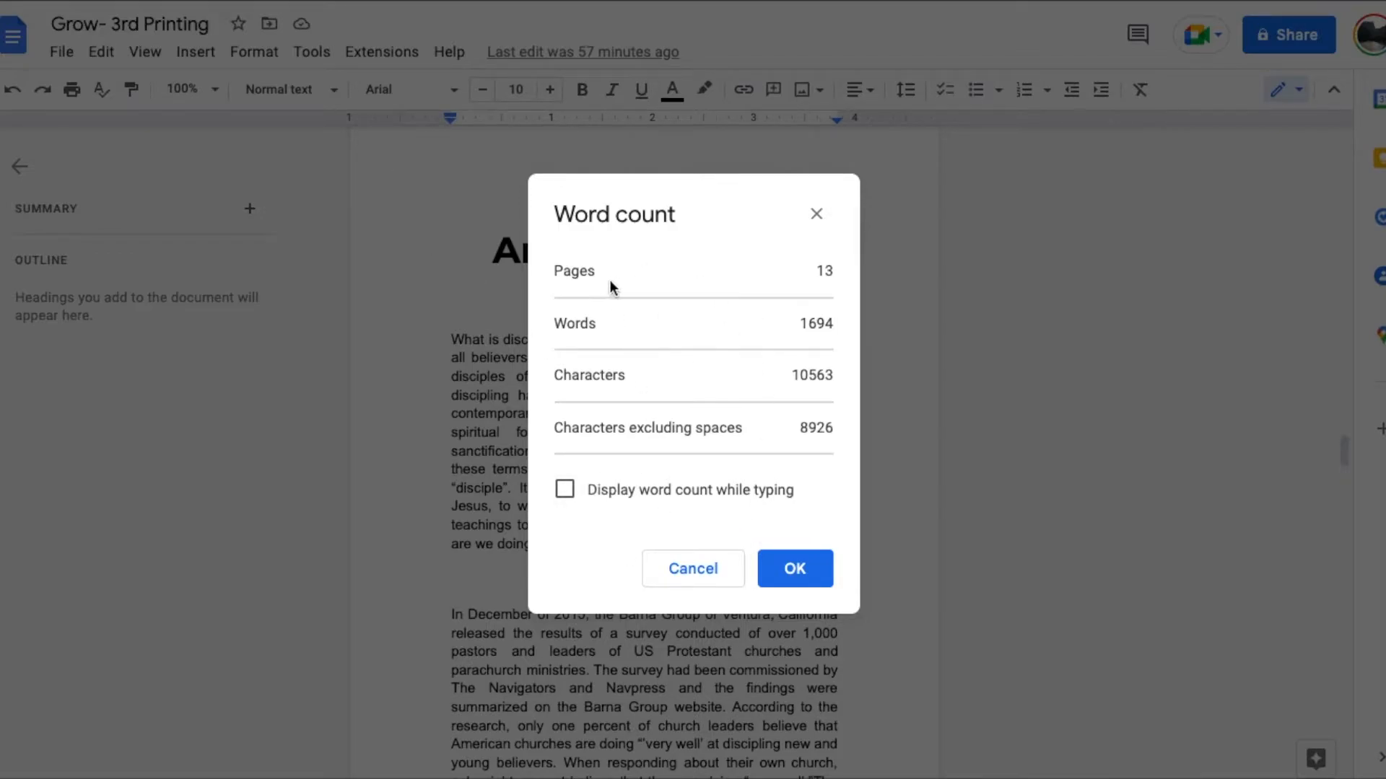
{"action": "mouse_move", "coordinate": [751, 396]}
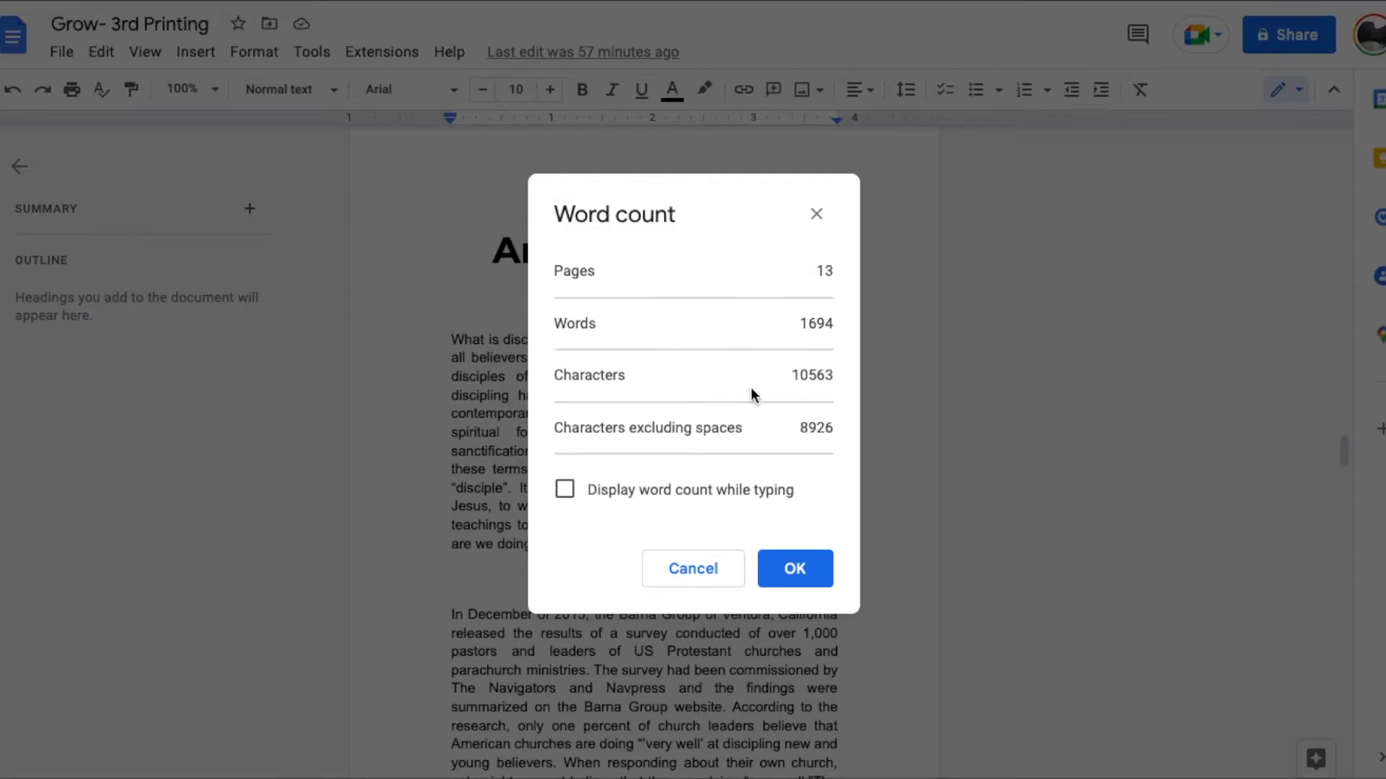
{"action": "mouse_move", "coordinate": [778, 352]}
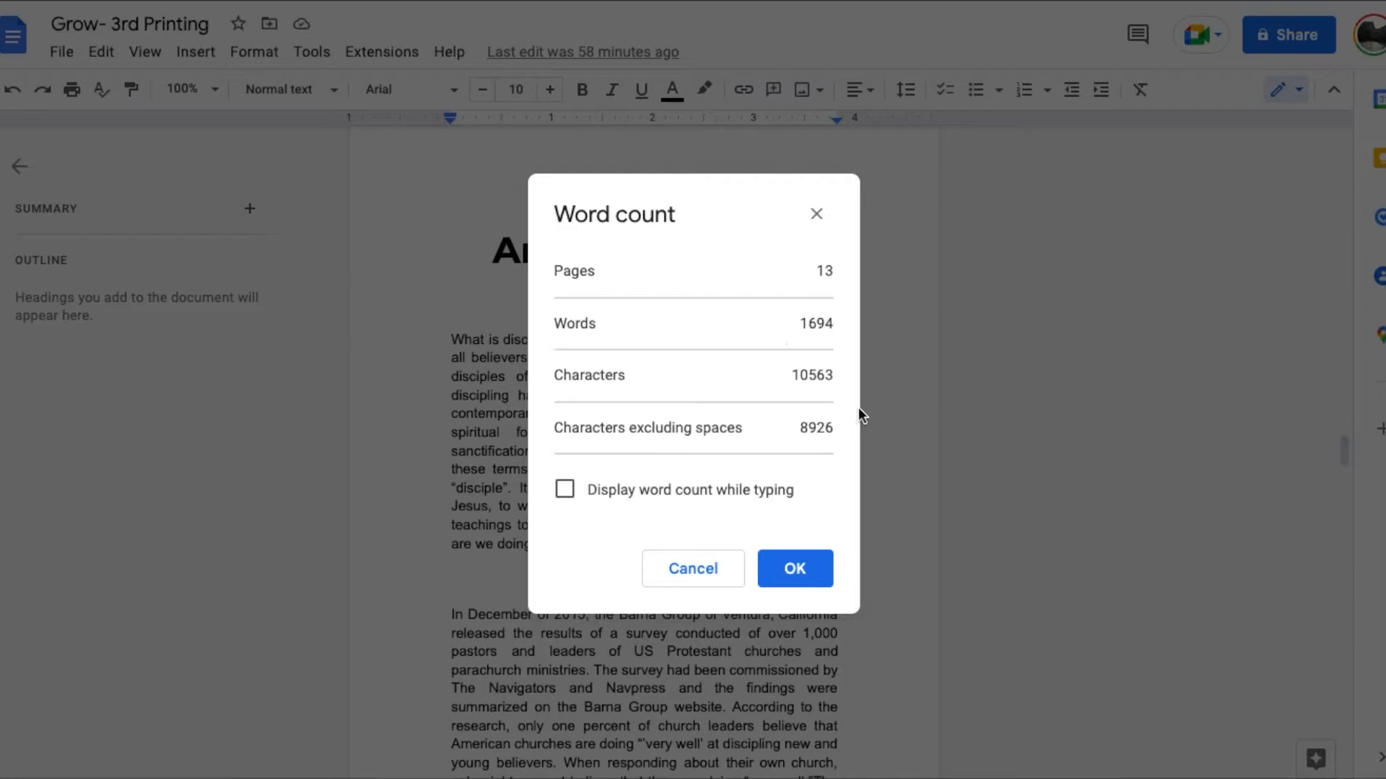
{"action": "mouse_move", "coordinate": [820, 453]}
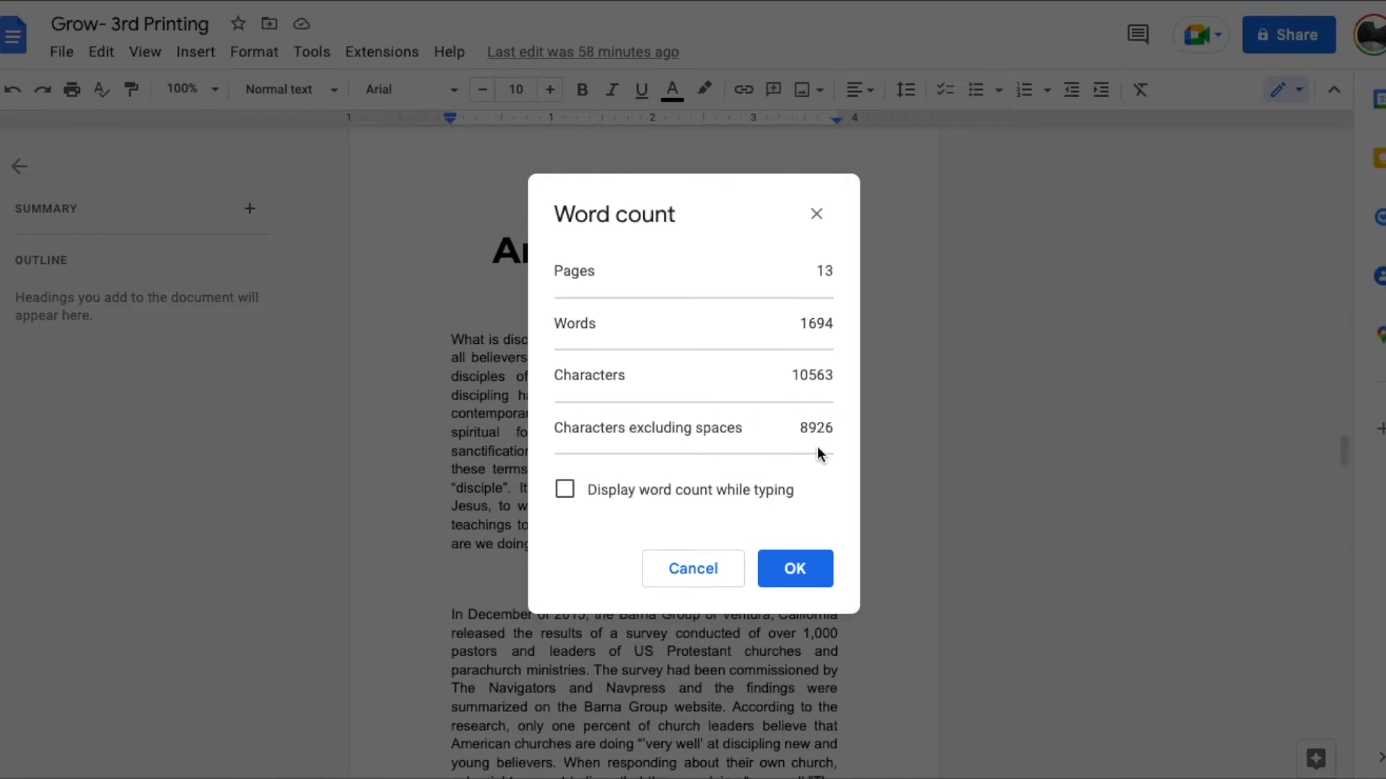
{"action": "mouse_move", "coordinate": [616, 553]}
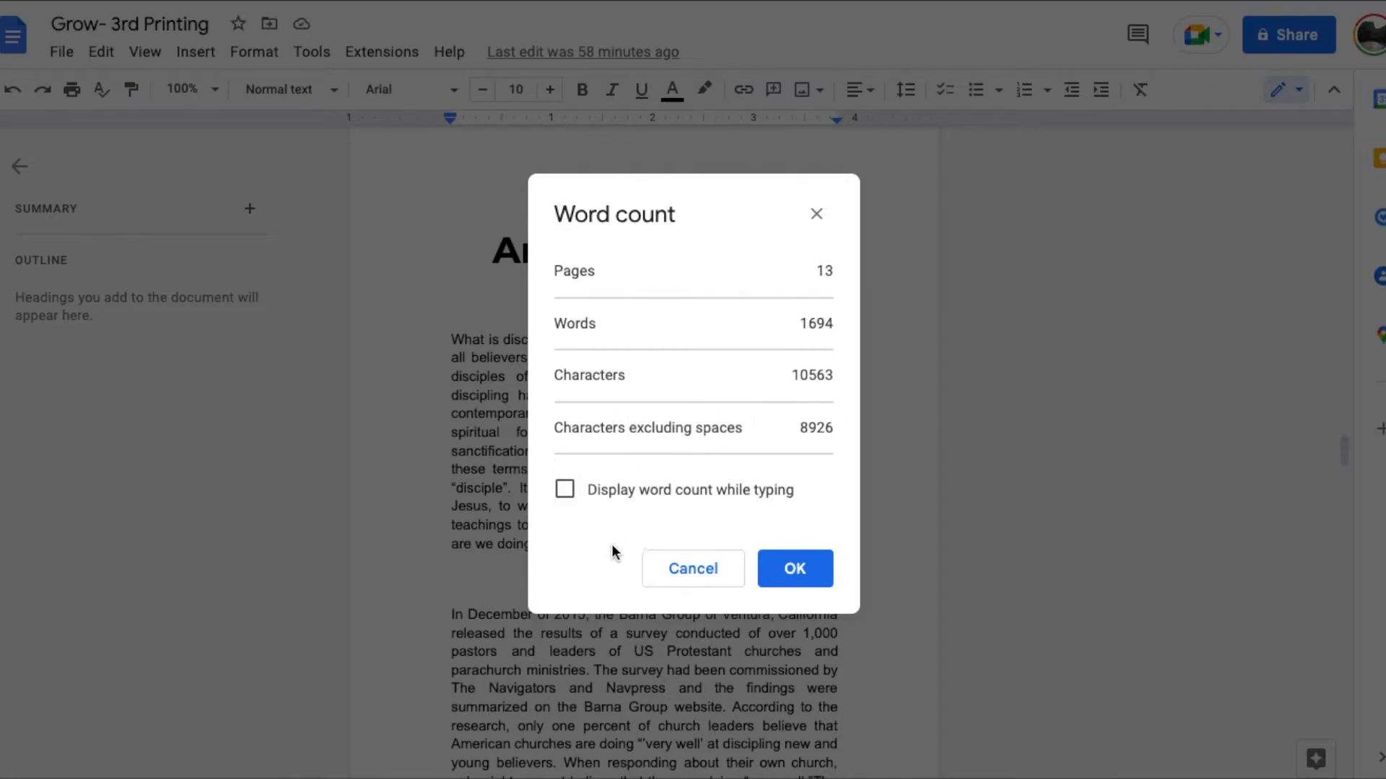
{"action": "left_click", "coordinate": [564, 489]}
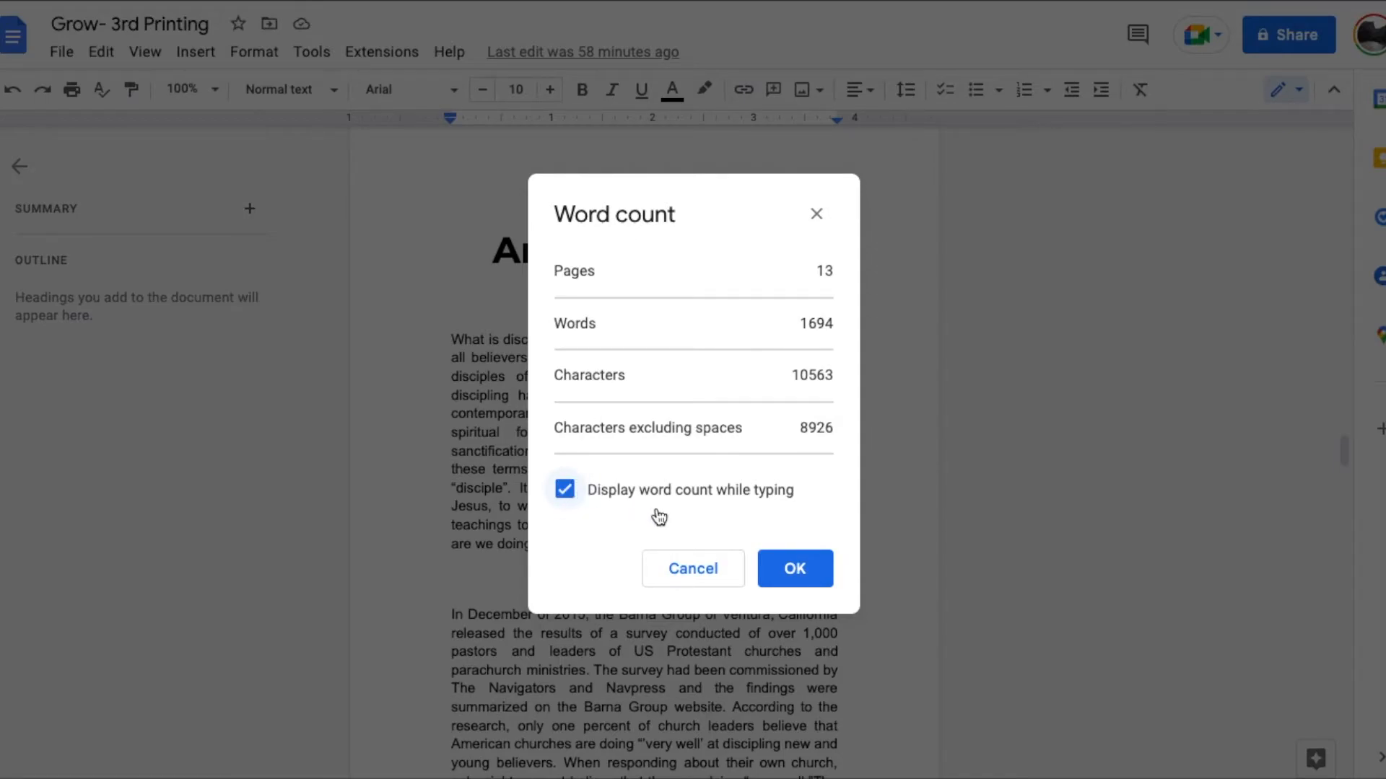
{"action": "mouse_move", "coordinate": [693, 514]}
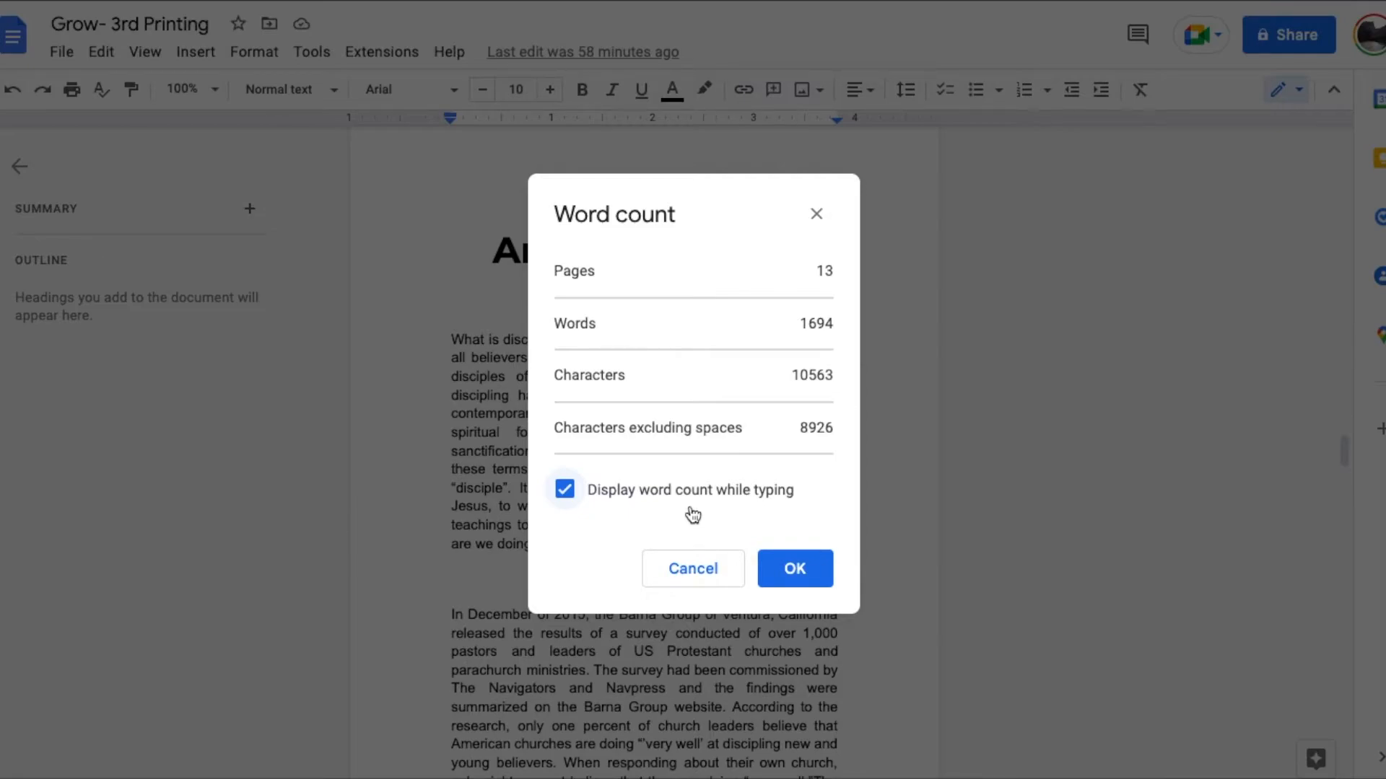
{"action": "mouse_move", "coordinate": [776, 353]}
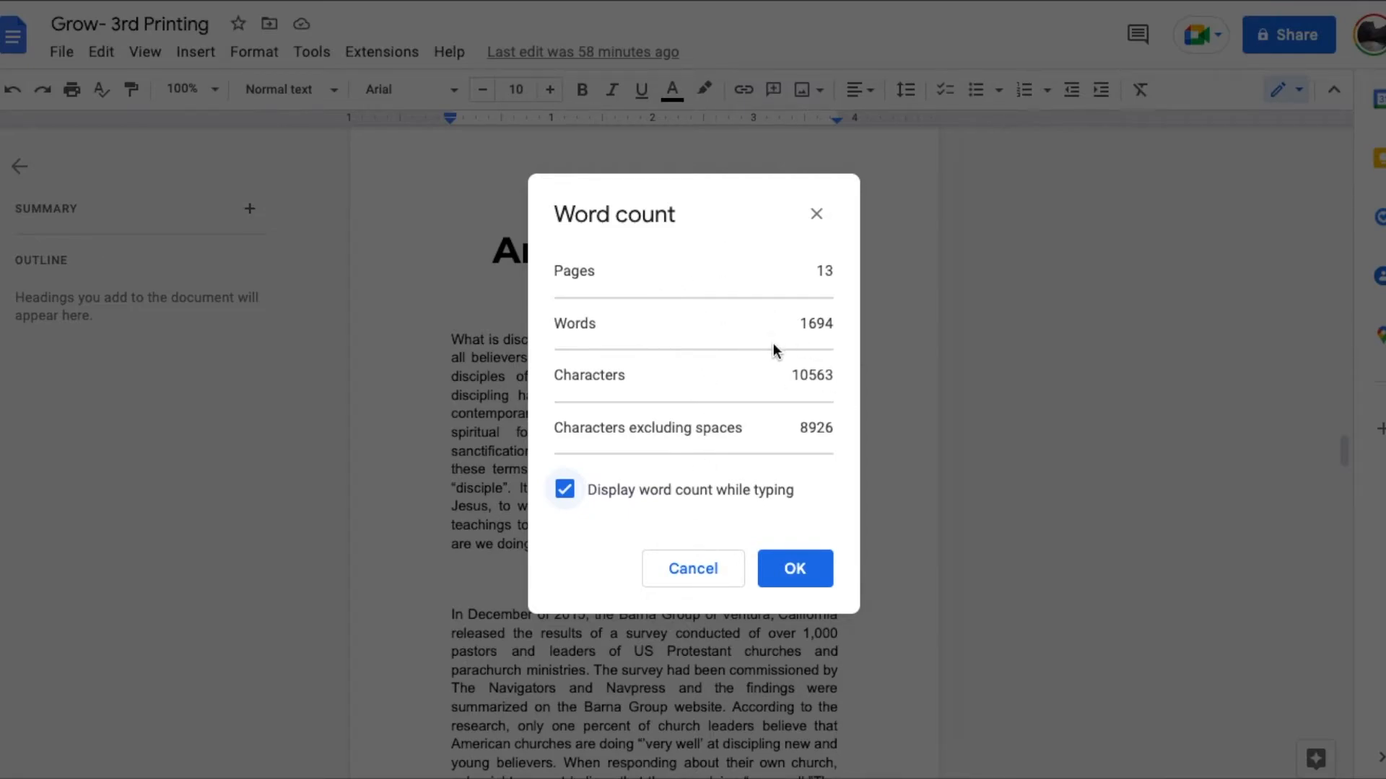
Confirm with OK so a live 1694-word tally stays over the document
{"action": "left_click", "coordinate": [794, 569]}
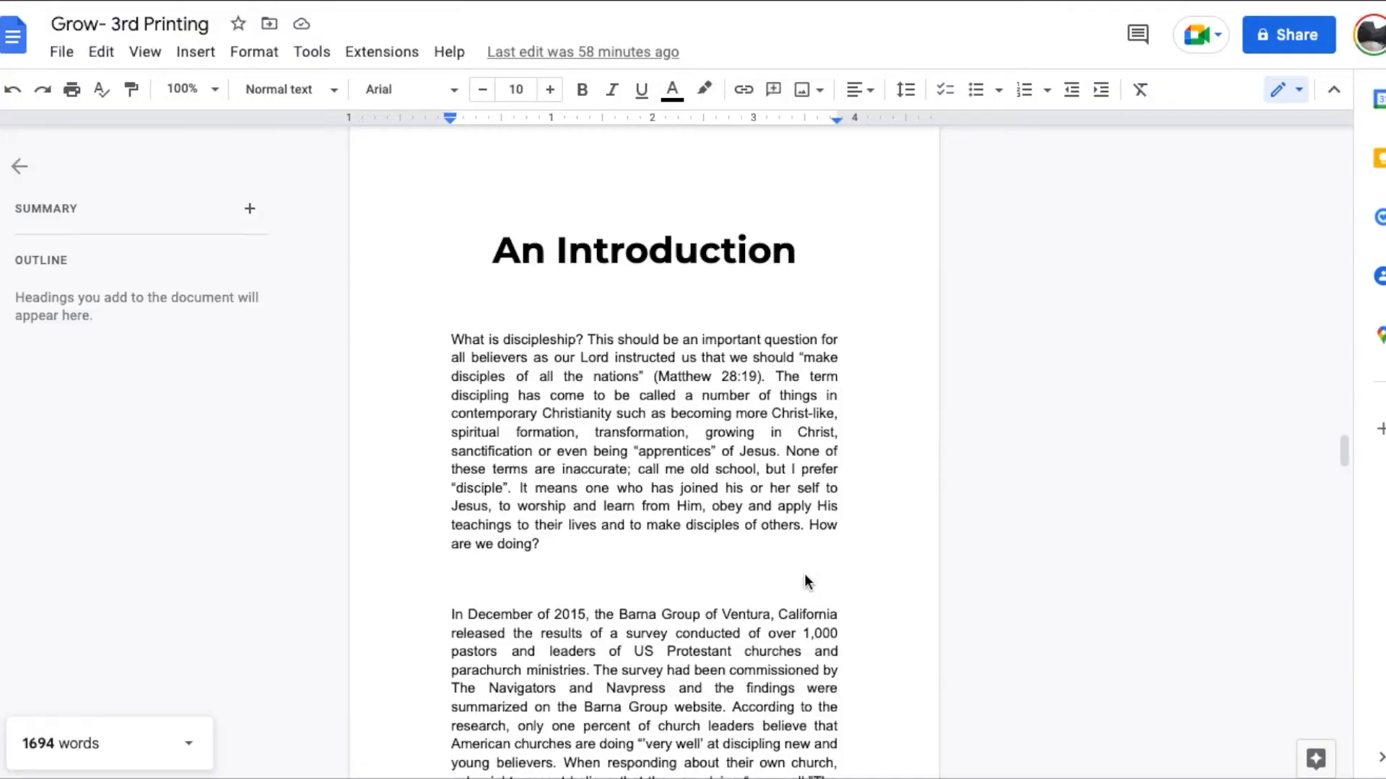
{"action": "mouse_move", "coordinate": [172, 765]}
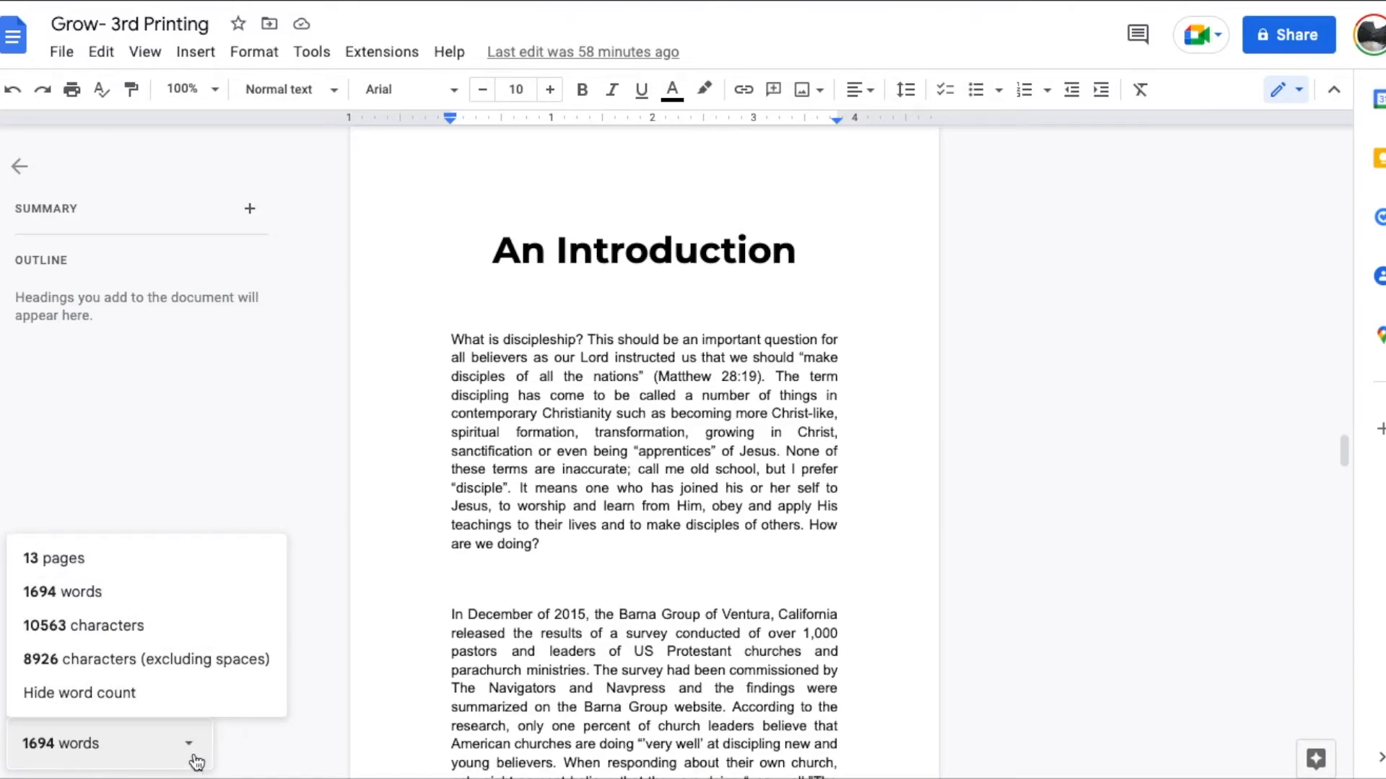
{"action": "mouse_move", "coordinate": [155, 573]}
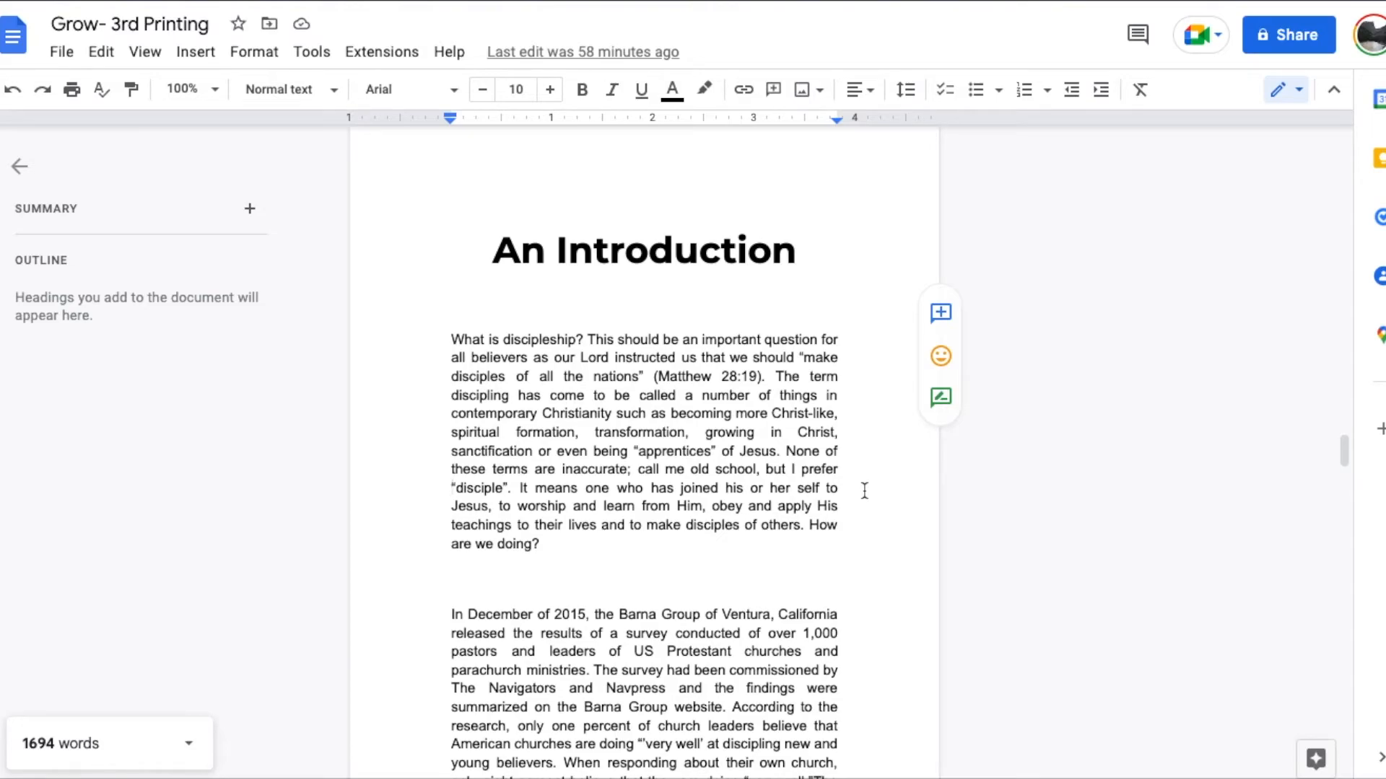
{"action": "mouse_move", "coordinate": [929, 583]}
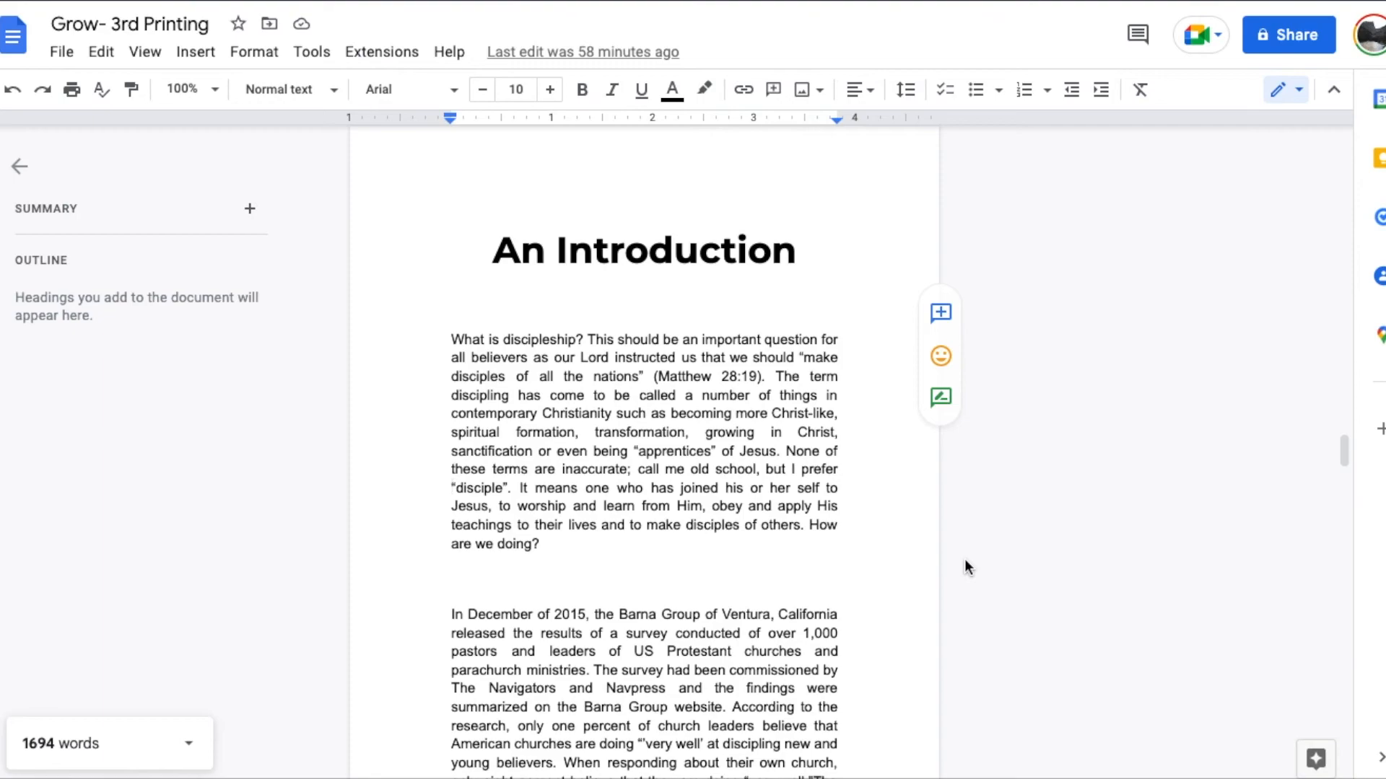
{"action": "mouse_move", "coordinate": [1022, 521]}
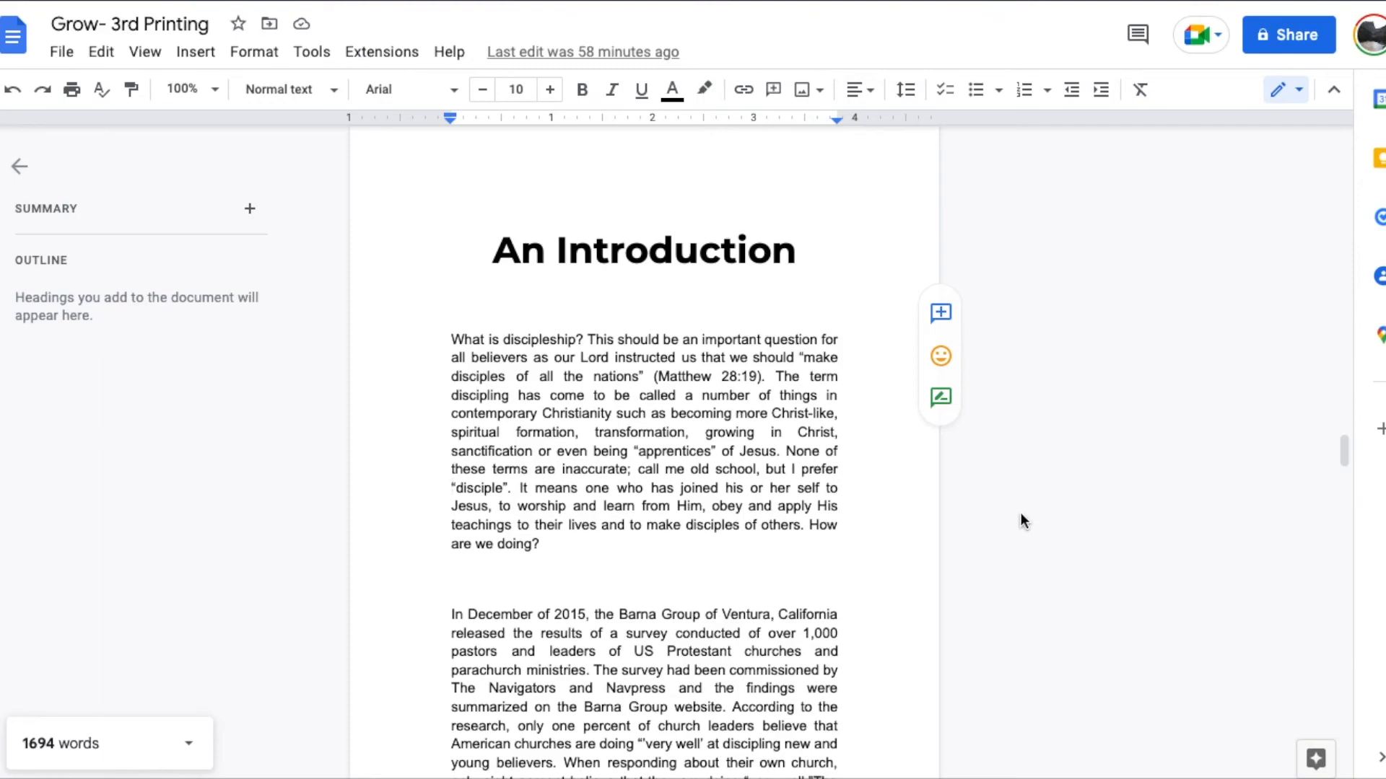